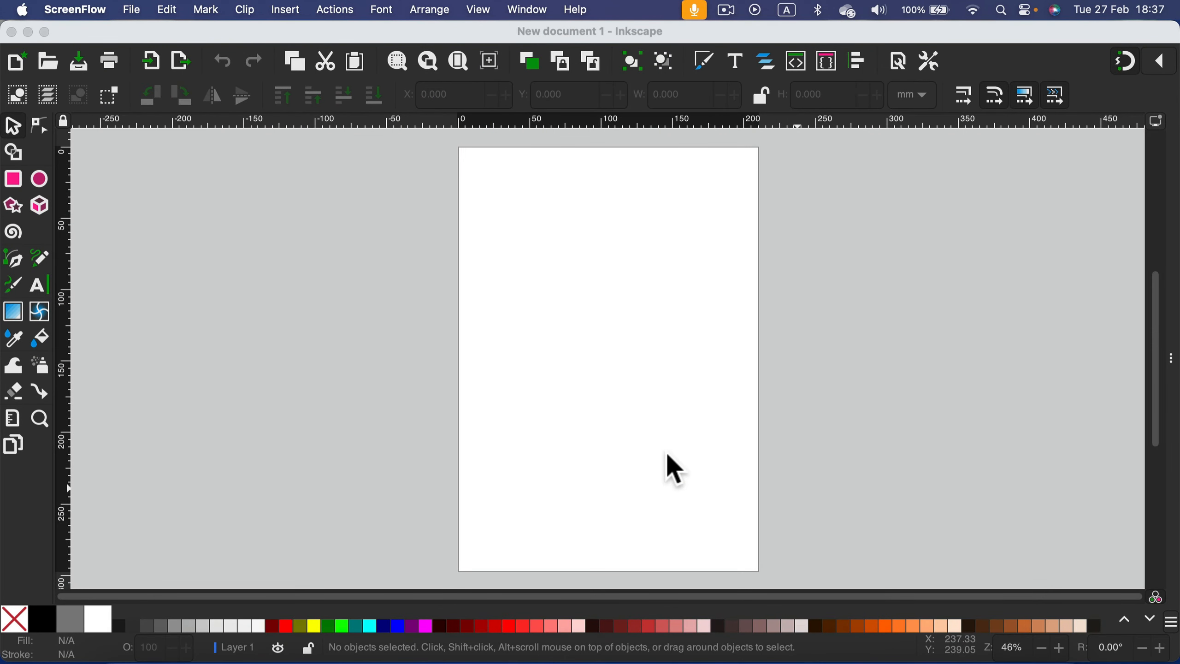
mouse_move(662, 463)
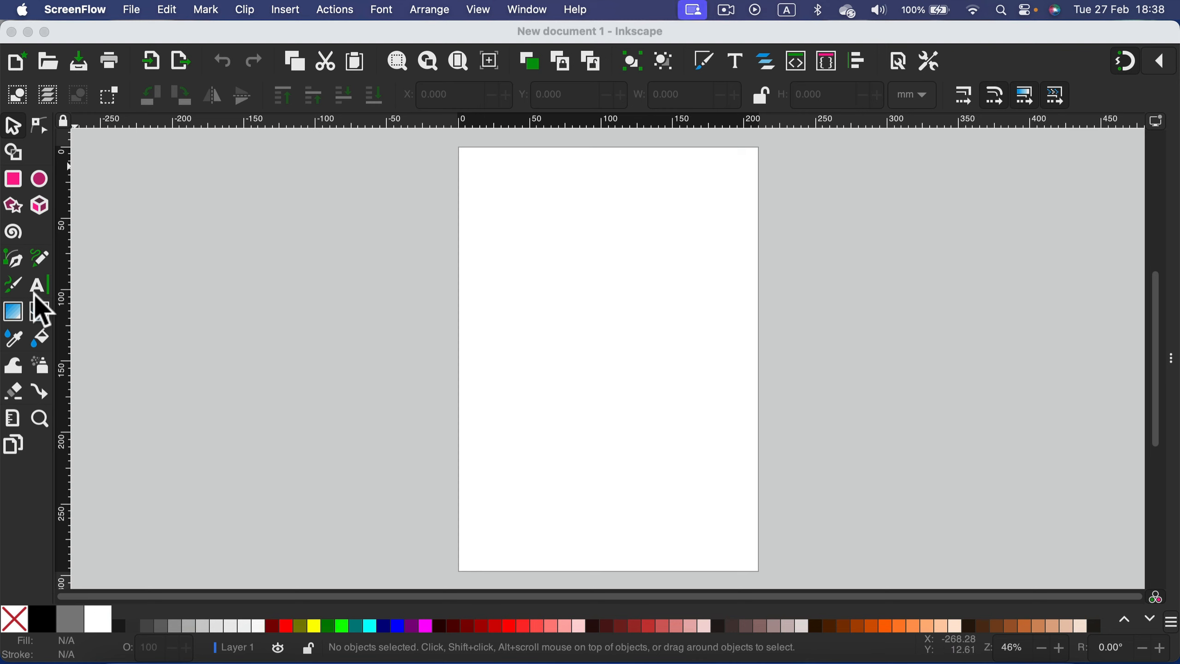
mouse_move(46, 298)
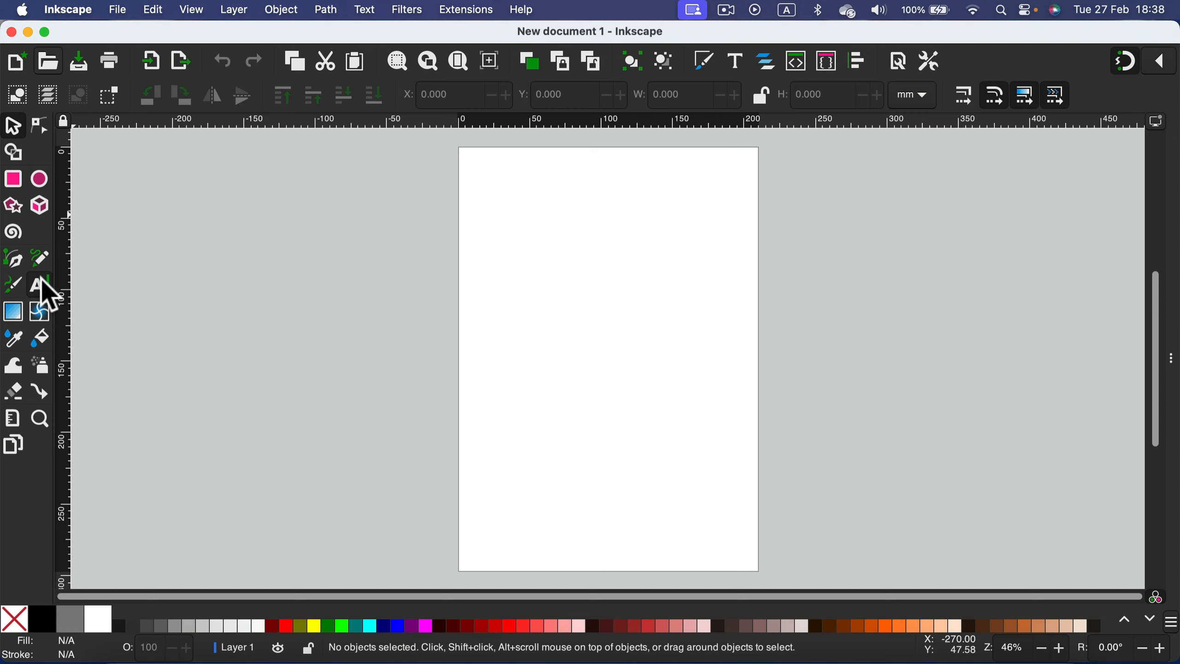
- Place the word Hello as a small red text object near the top-left of the page
click(39, 285)
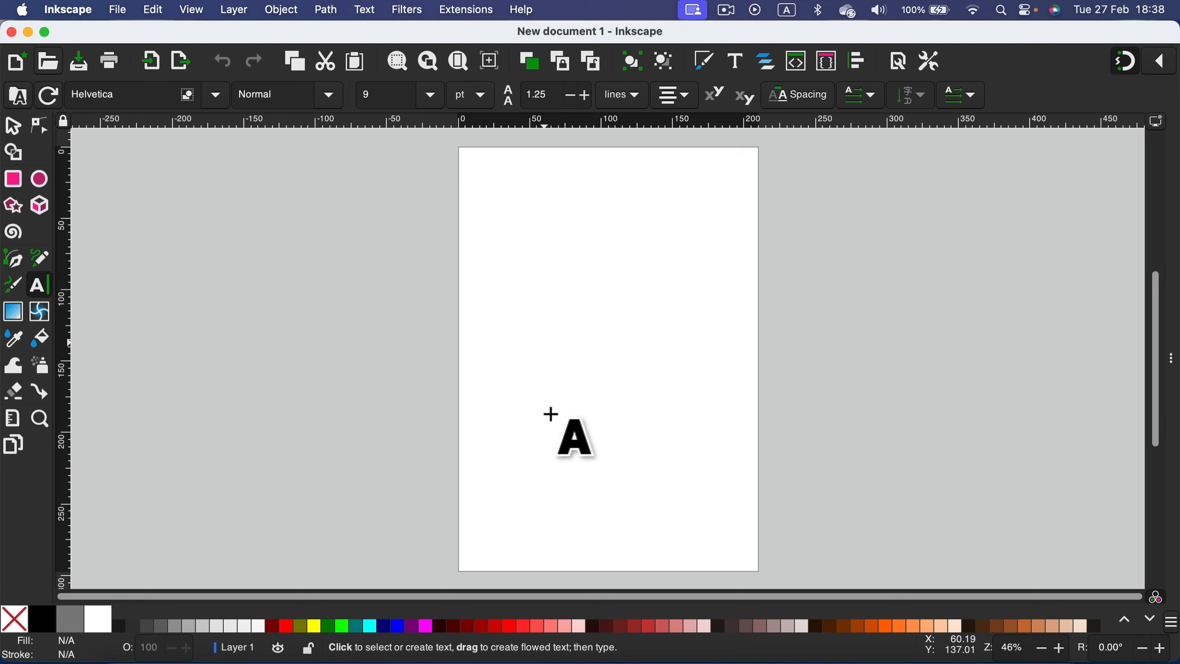
mouse_move(530, 243)
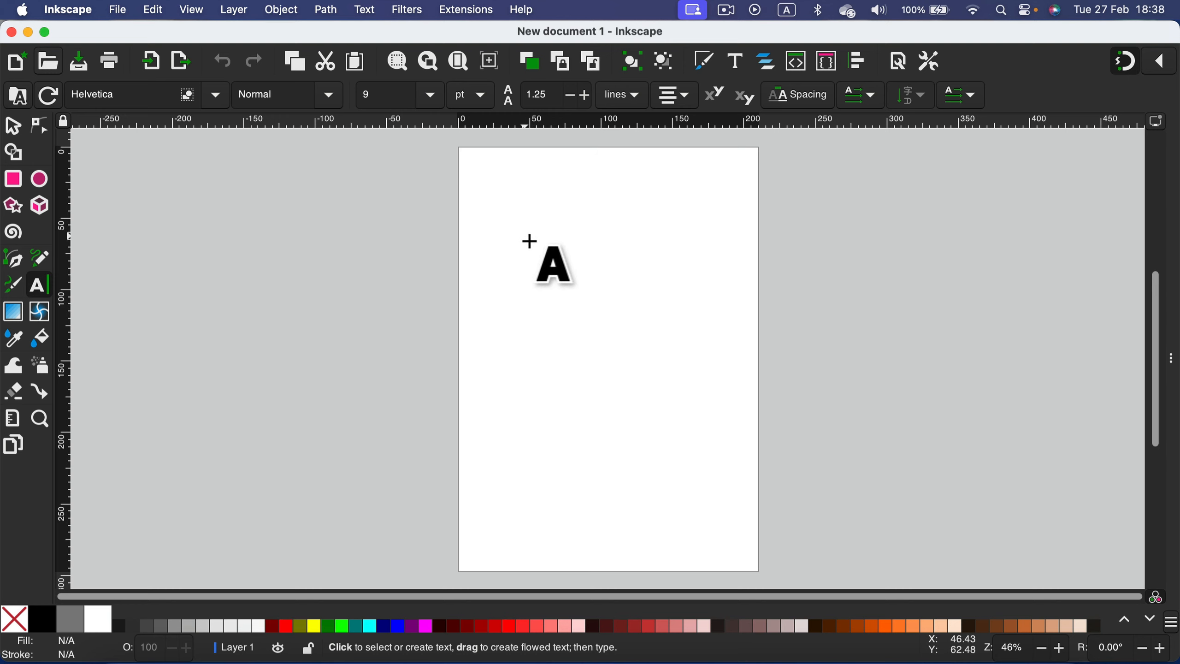
mouse_move(694, 267)
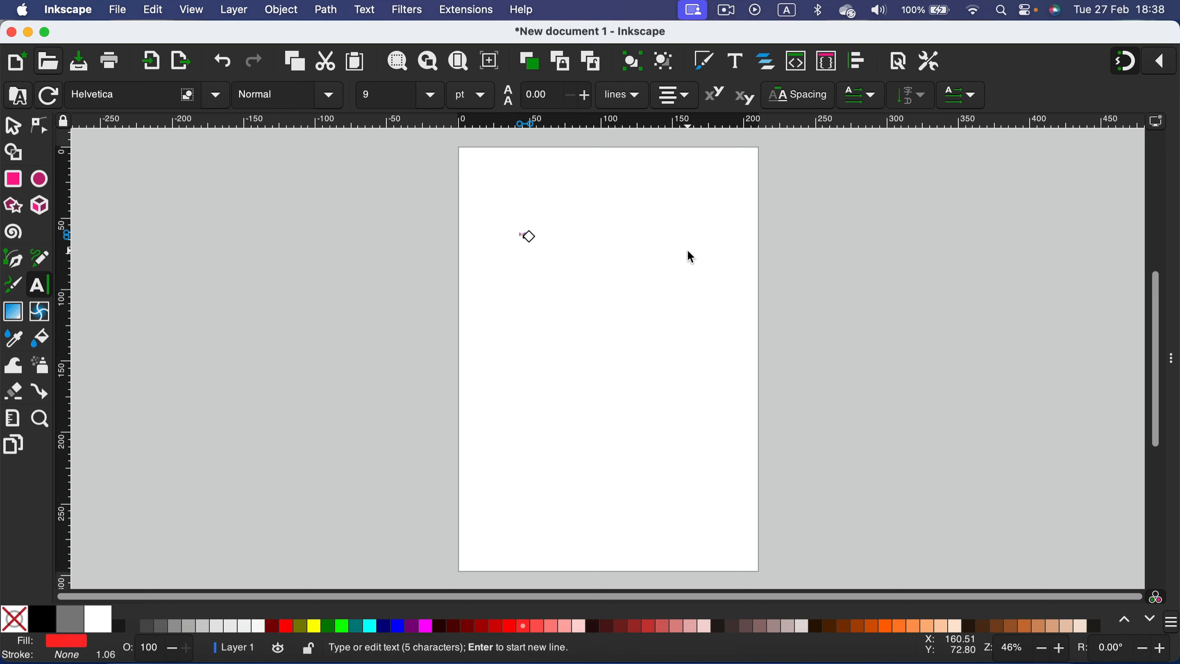
text(A)
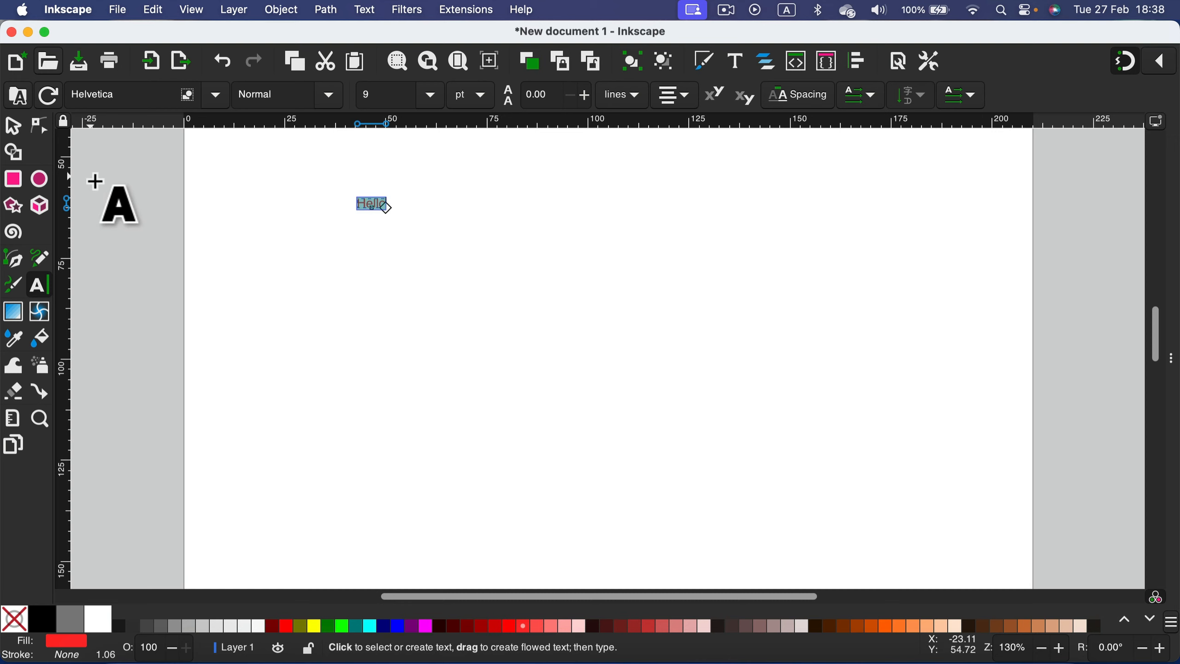
mouse_move(330, 129)
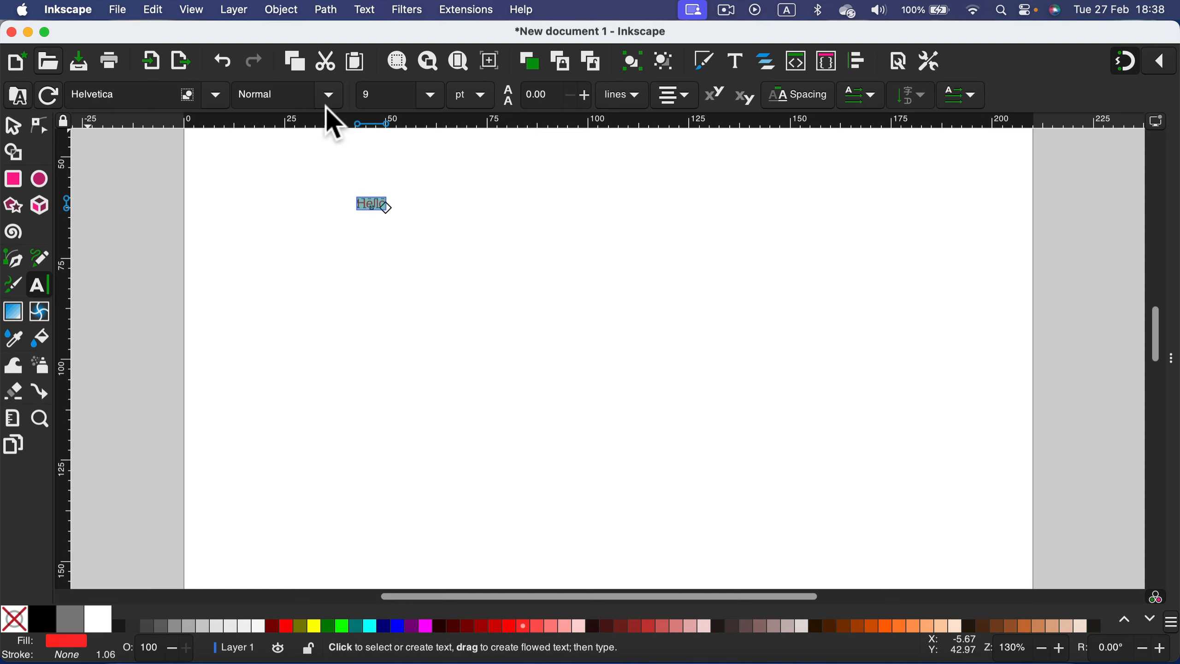
- Set the Hello text to Courier New, 72 pt, Bold from the Text toolbar
click(215, 94)
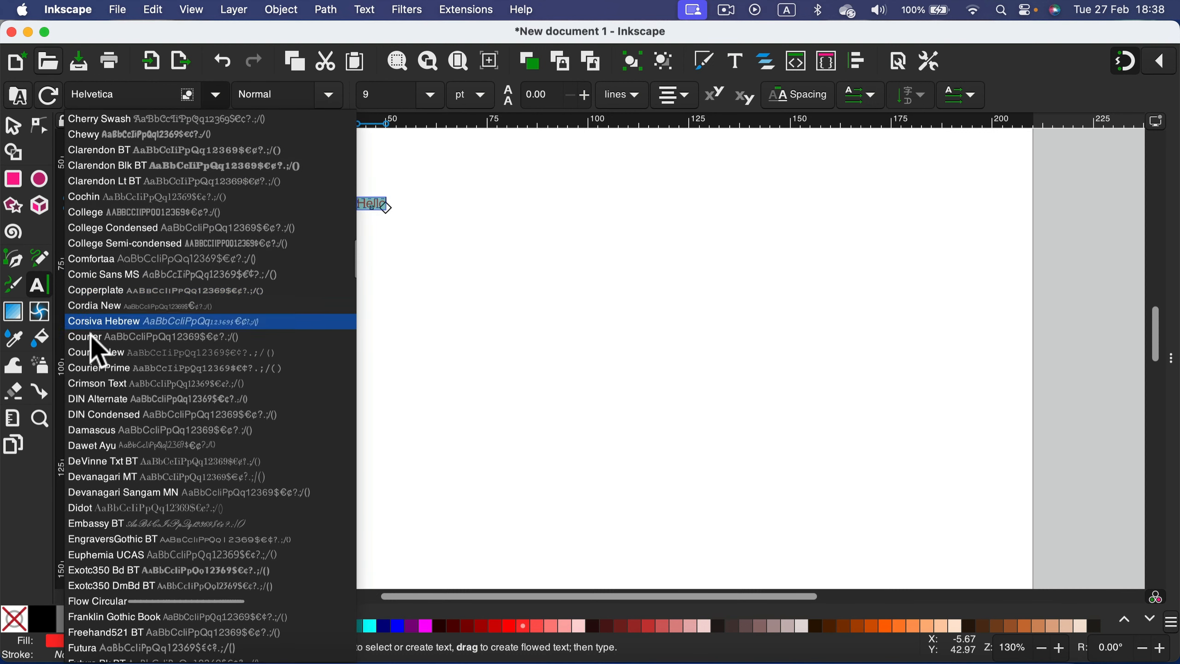
mouse_move(98, 371)
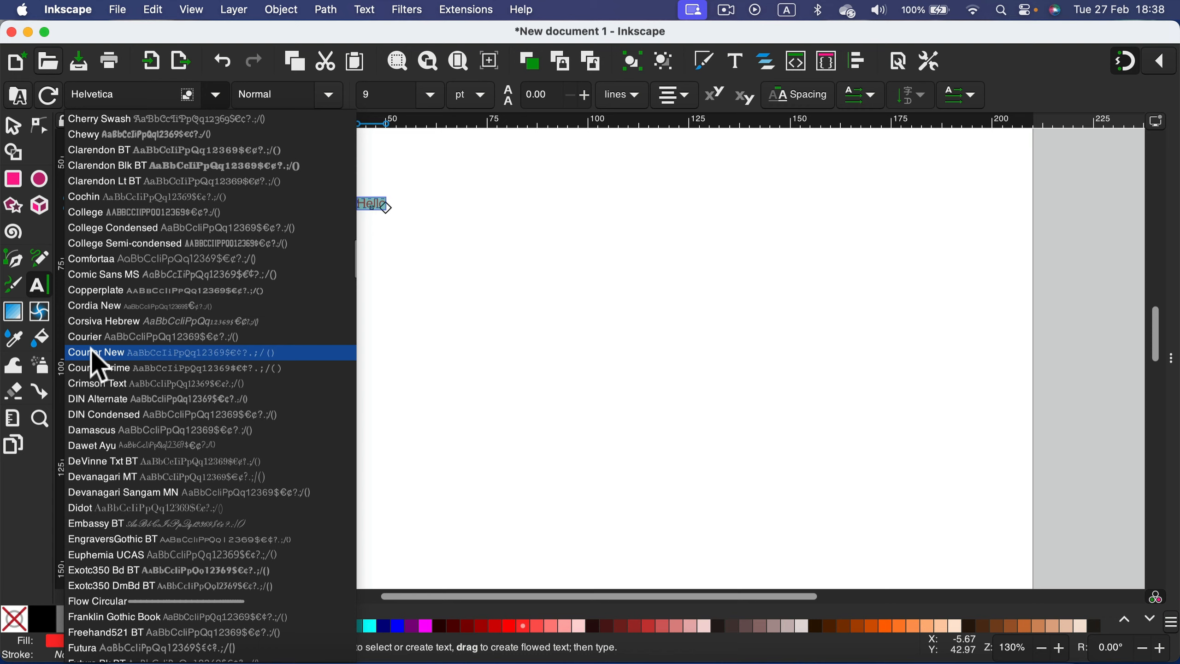
click(97, 351)
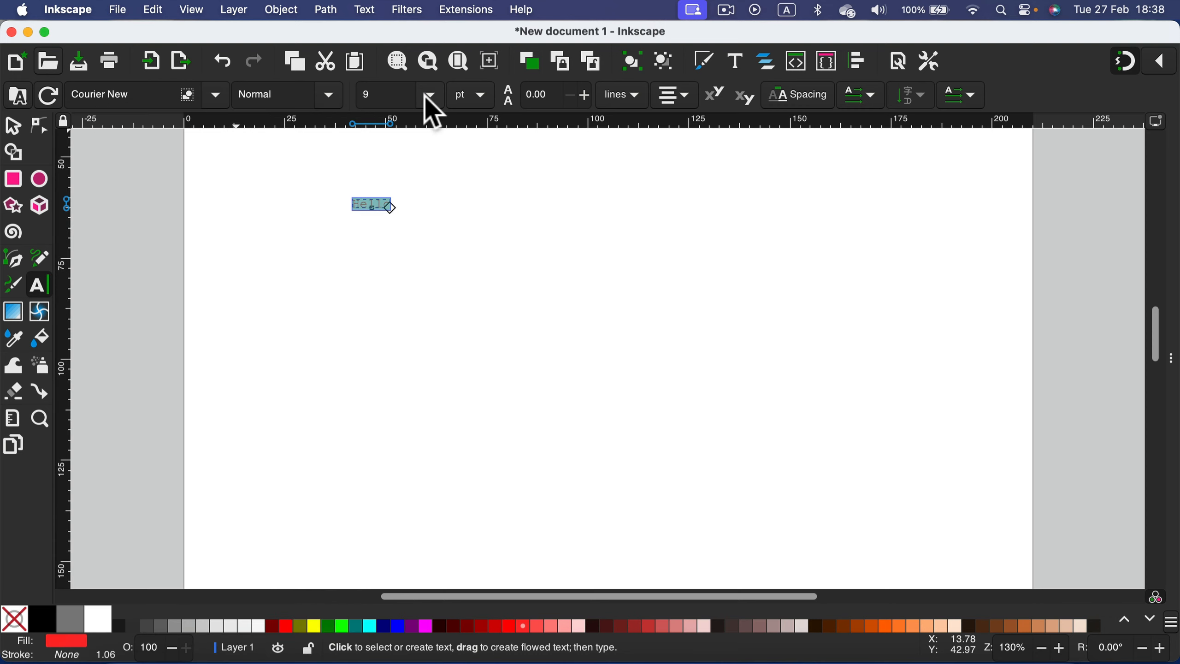
click(429, 95)
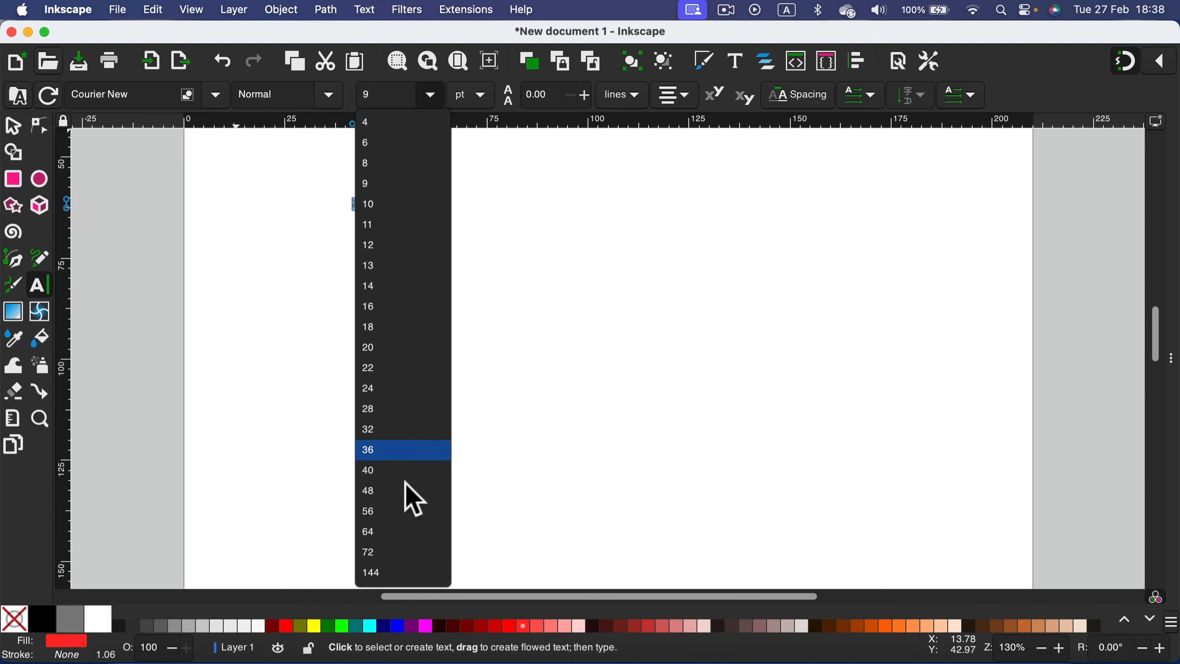
click(368, 551)
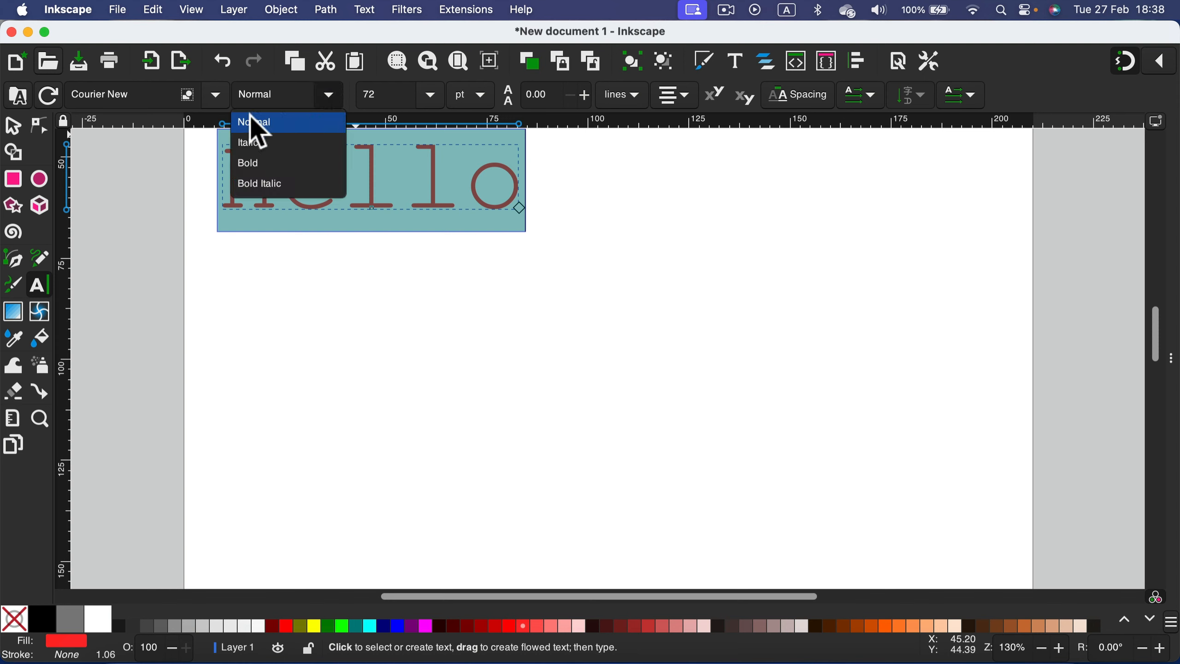
click(247, 163)
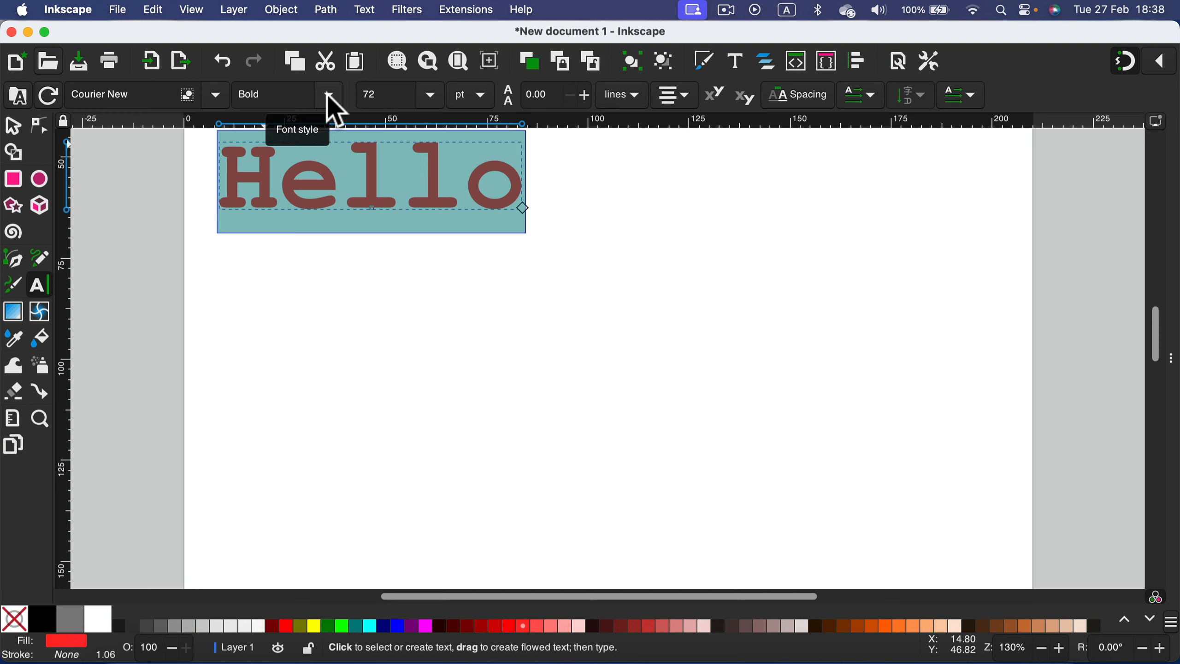
mouse_move(489, 111)
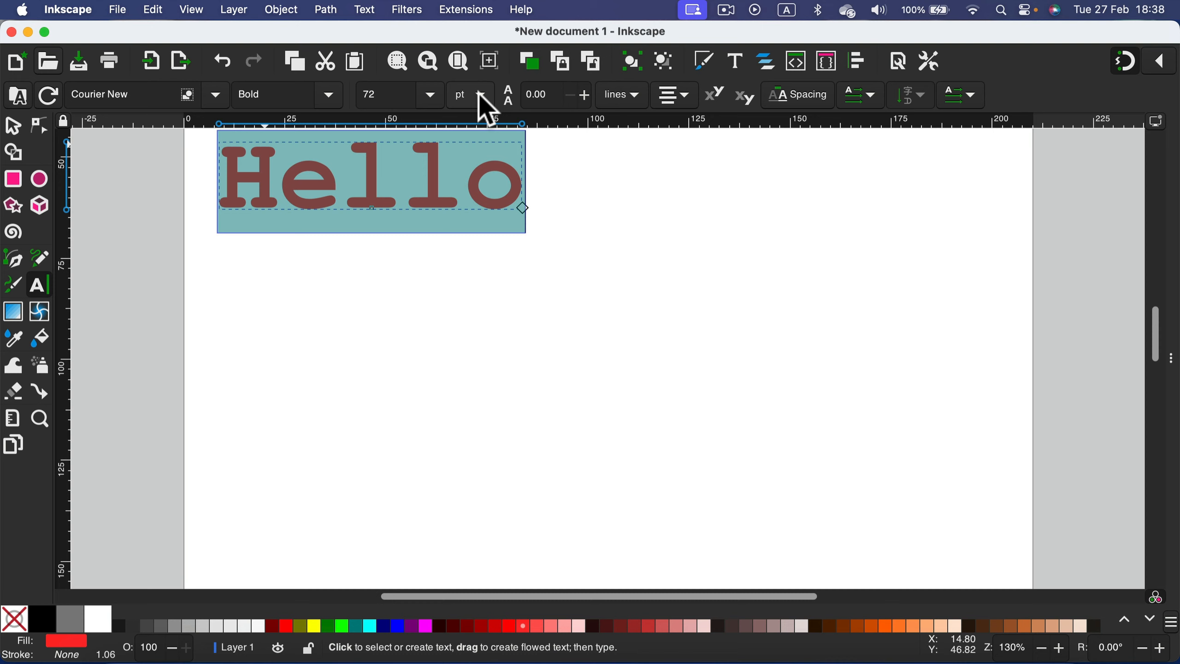
click(480, 95)
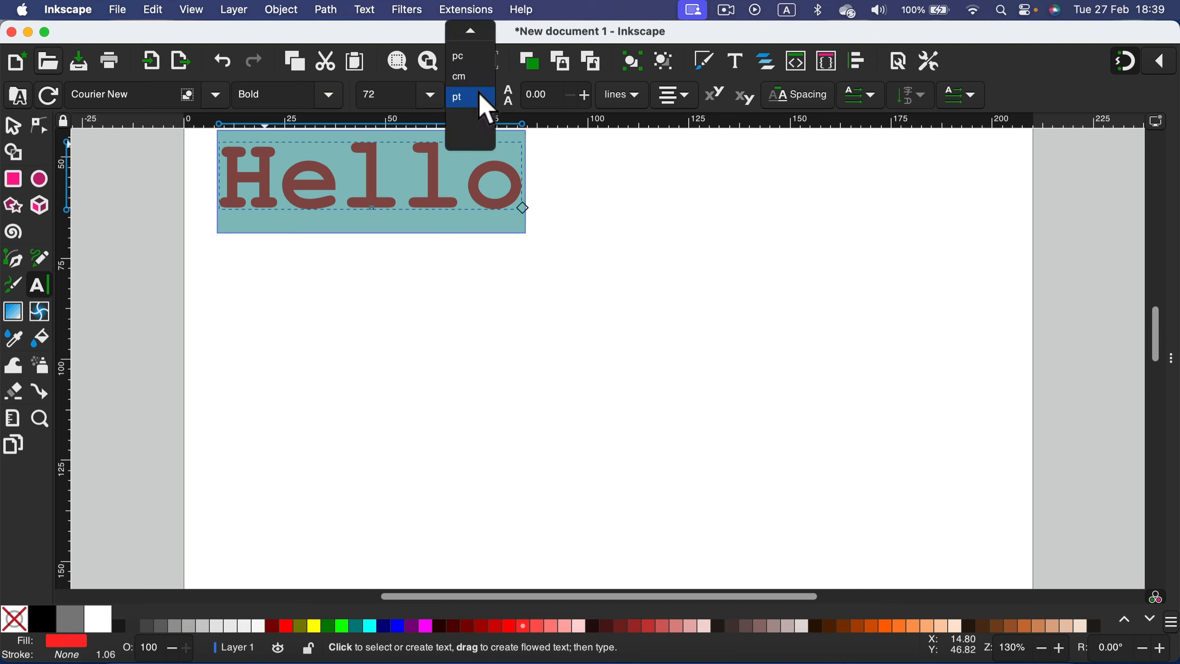
click(457, 97)
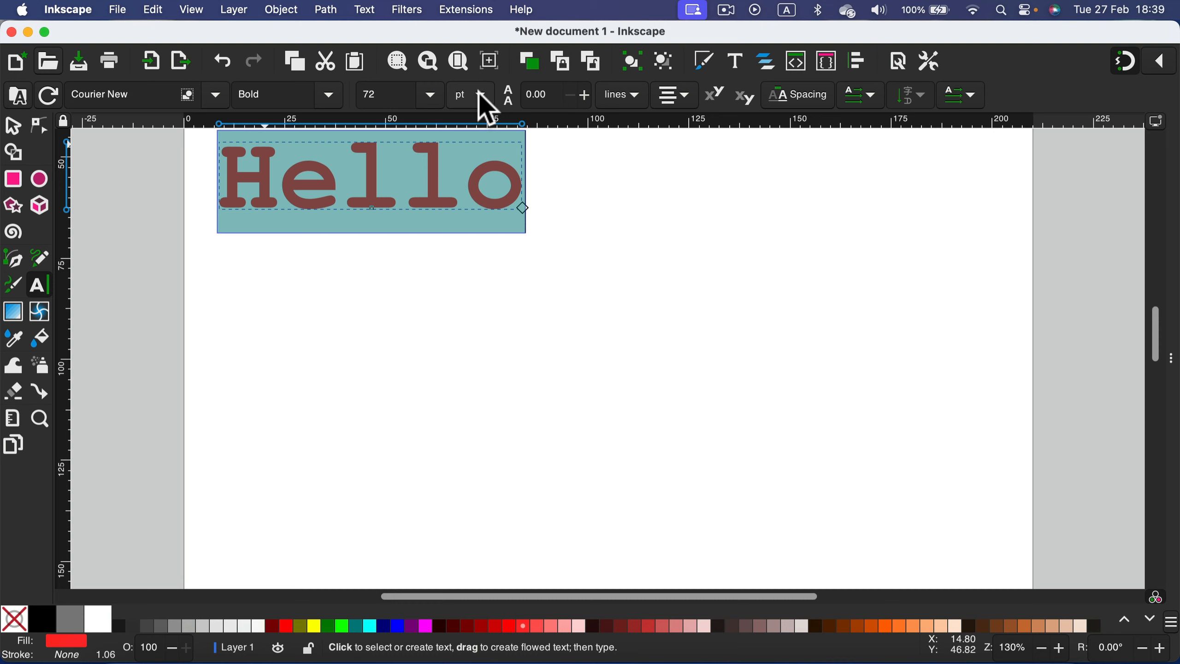
mouse_move(512, 106)
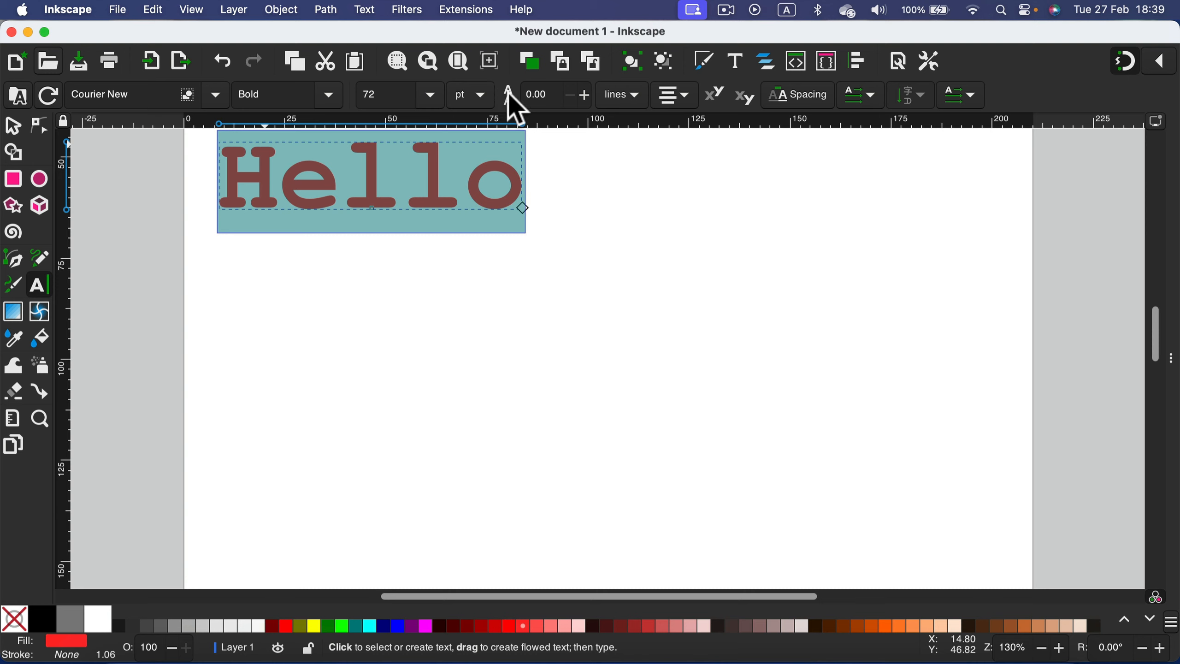
mouse_move(509, 94)
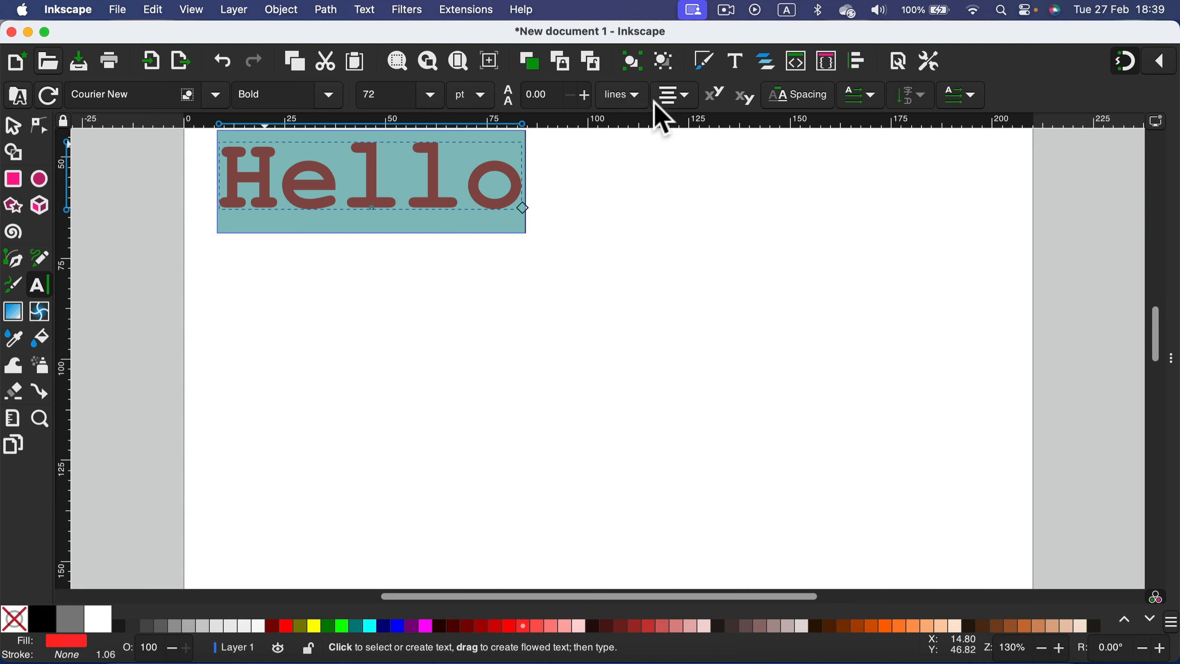
click(675, 94)
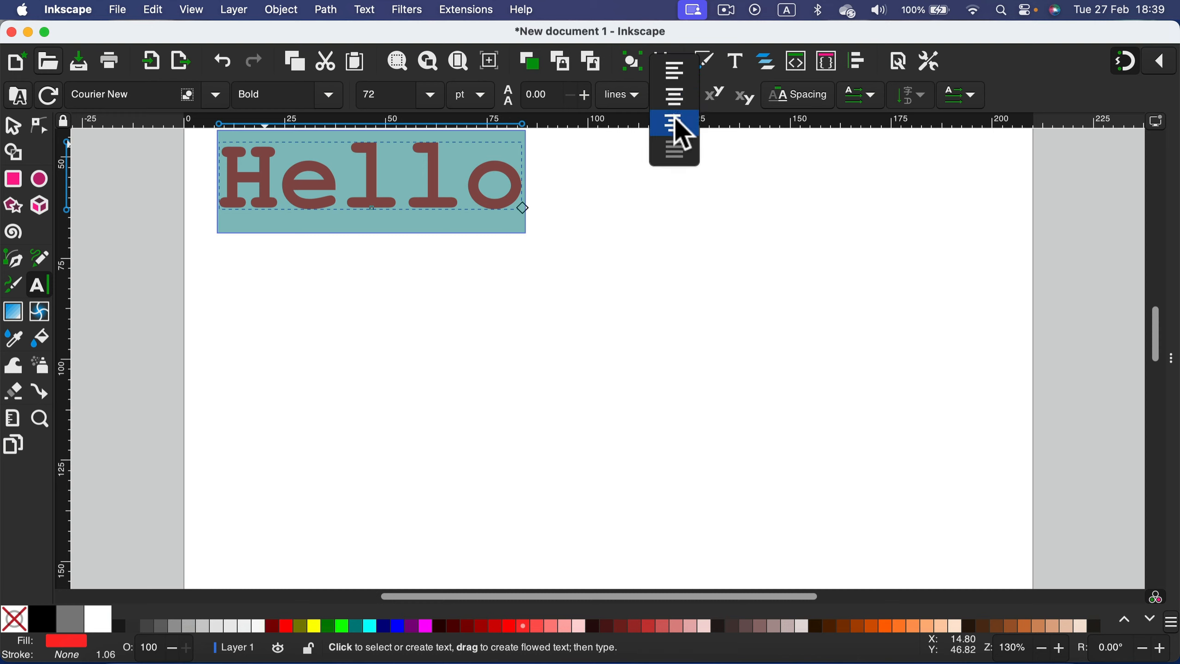
click(673, 125)
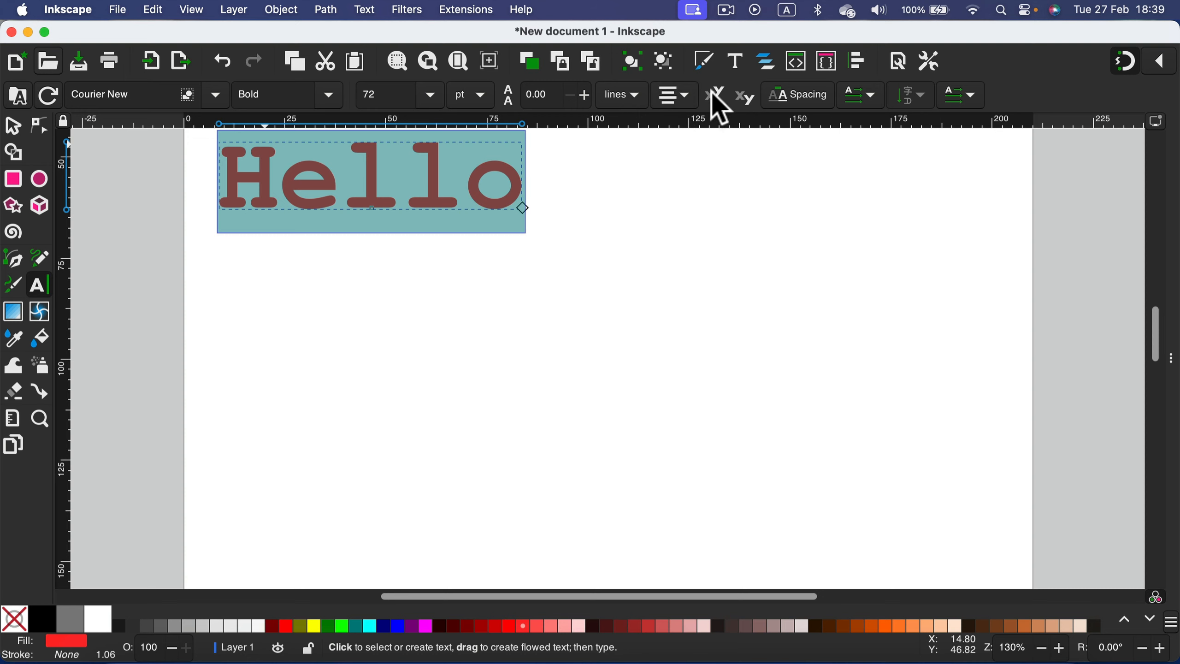
mouse_move(818, 106)
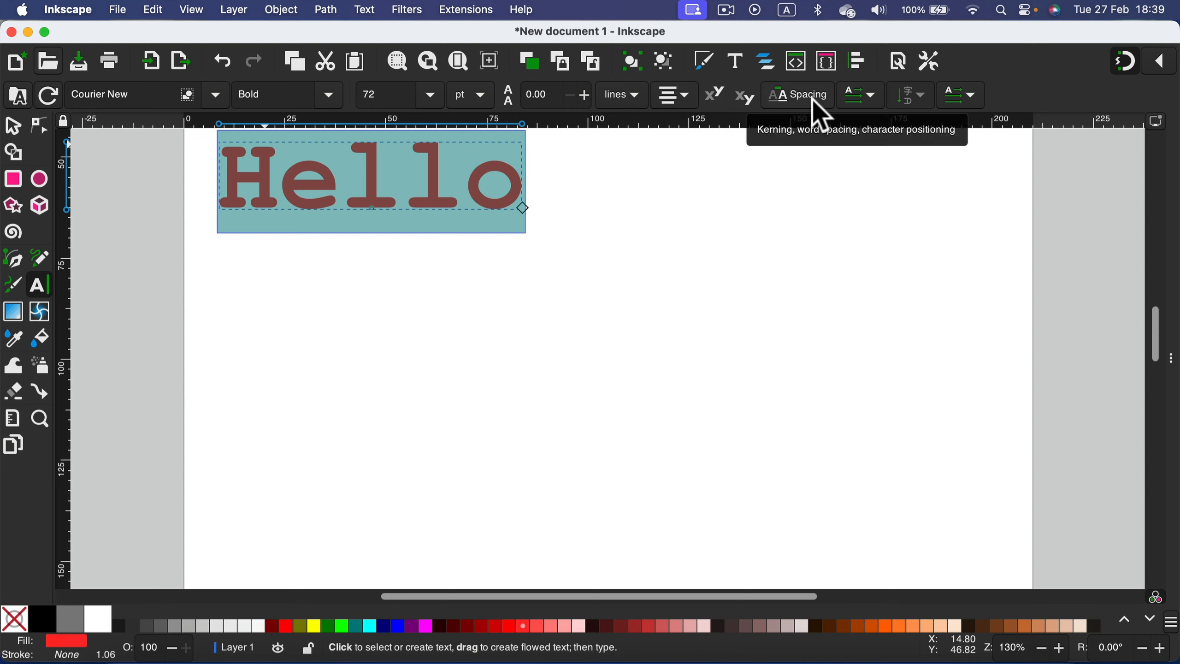
click(860, 94)
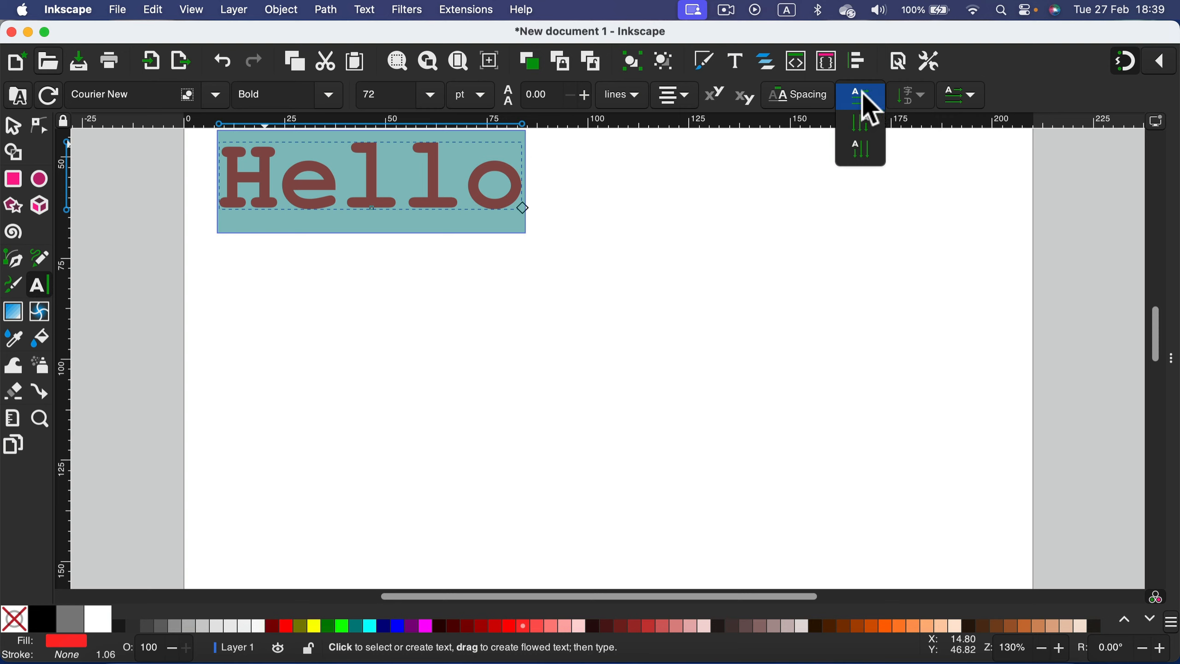
click(855, 128)
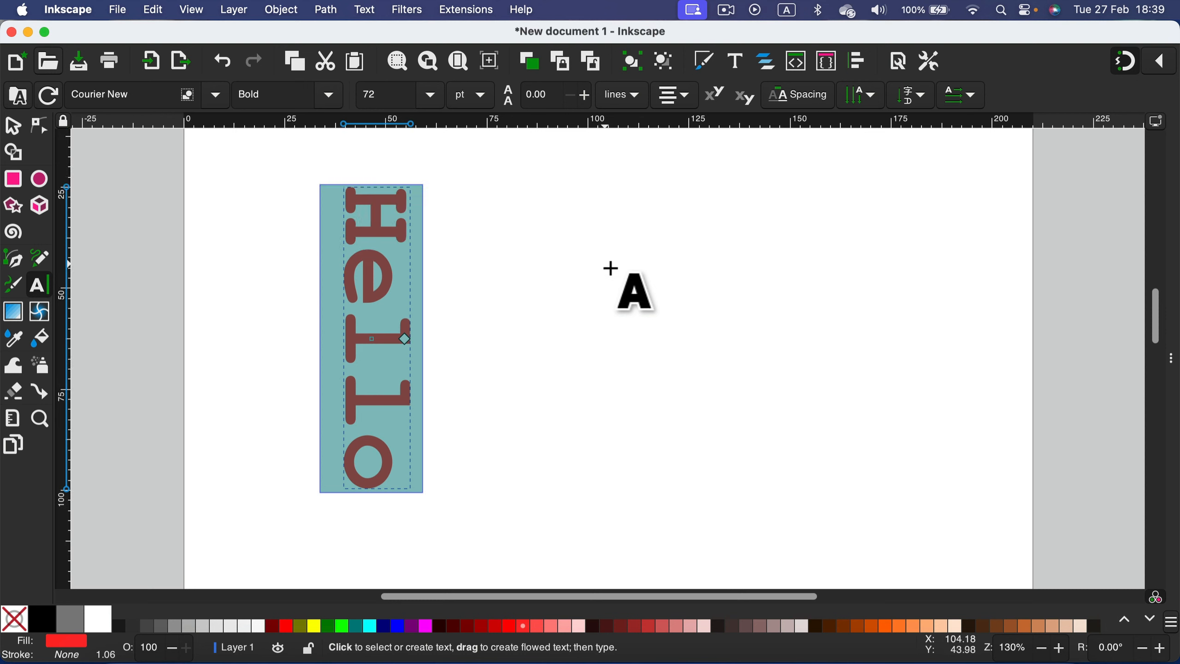
click(909, 95)
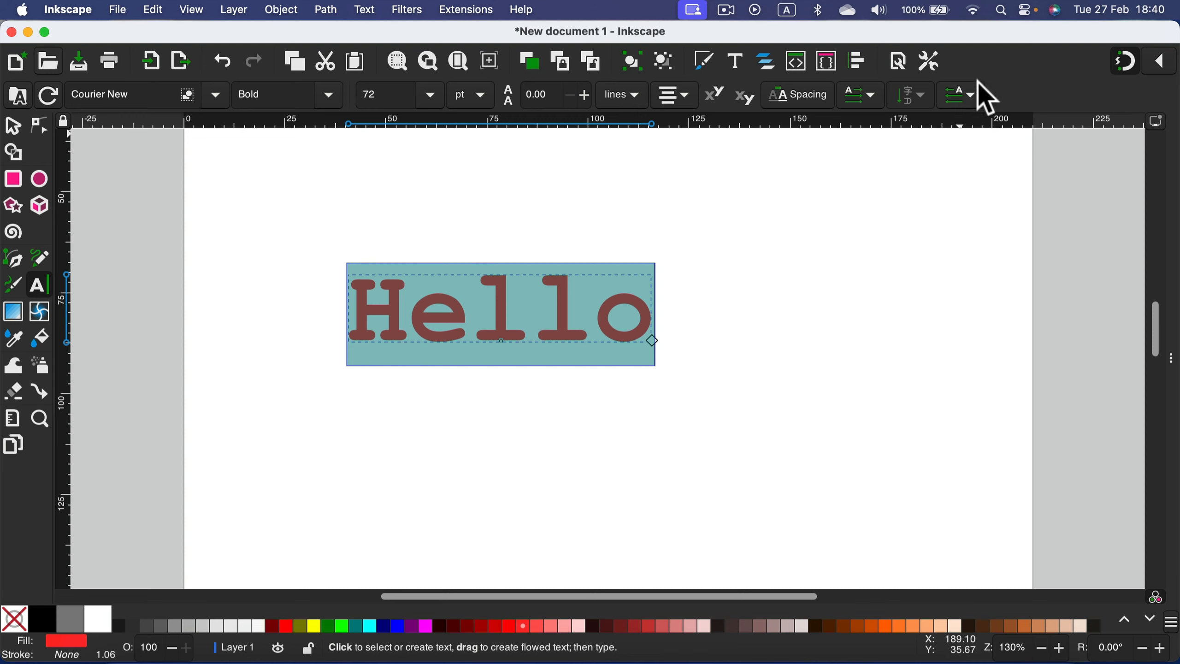
mouse_move(979, 111)
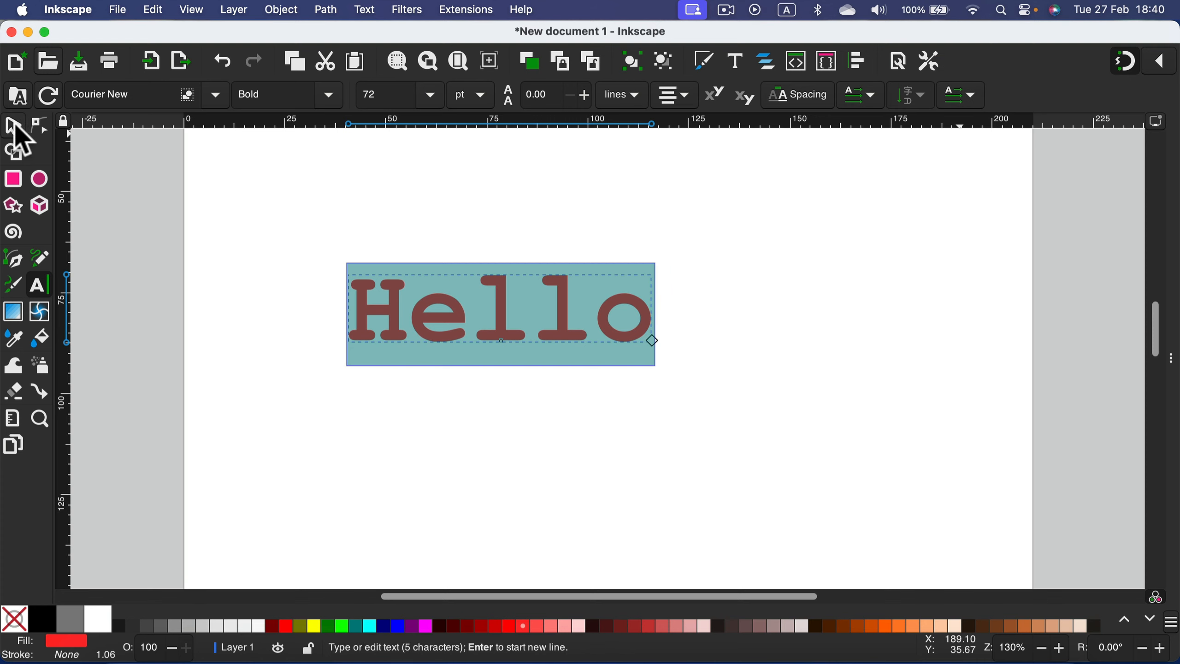
- Select Hello and drag its scale handle until it reads 200% x 200%
click(12, 125)
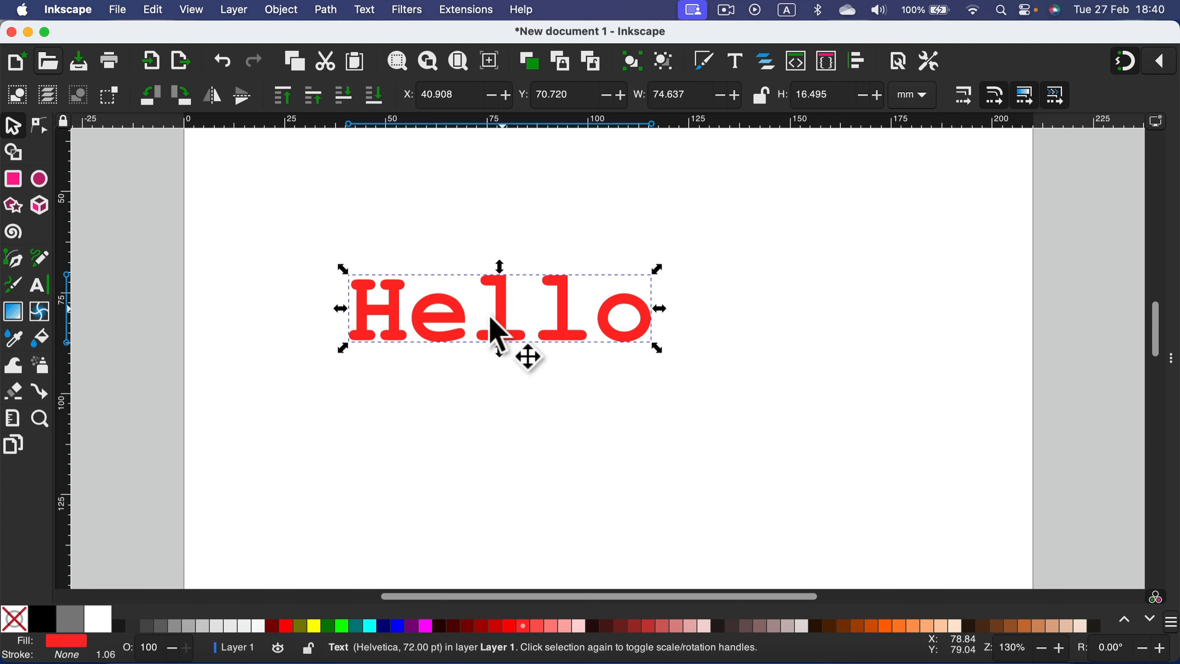
drag(658, 309, 952, 344)
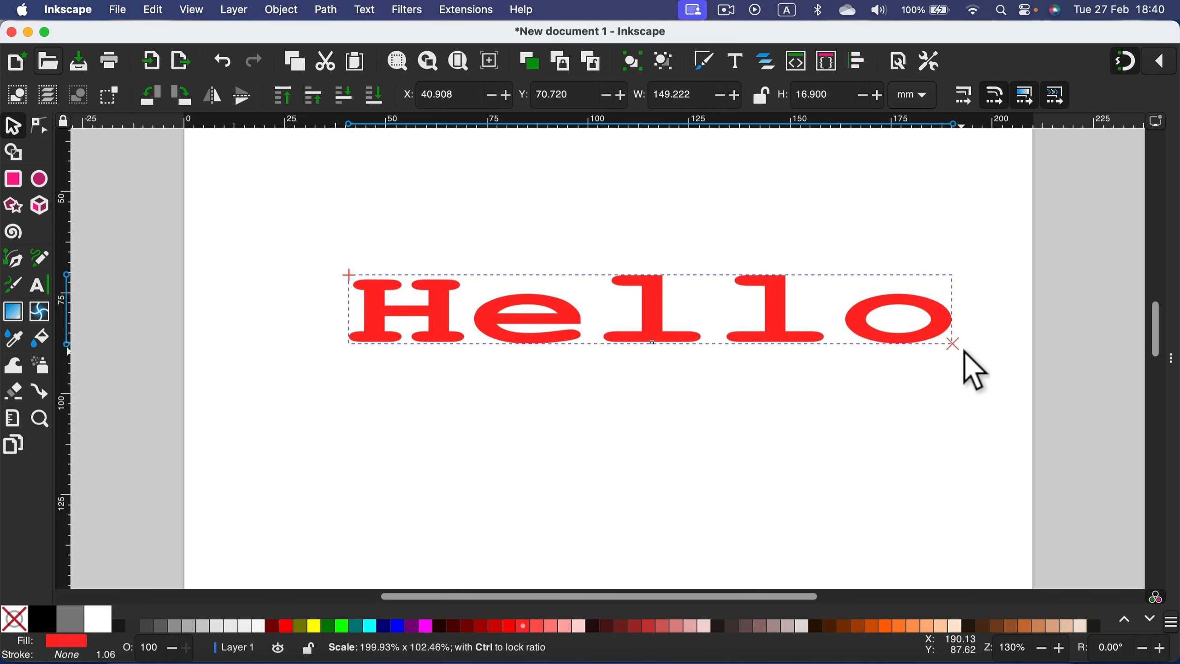
drag(953, 344, 856, 468)
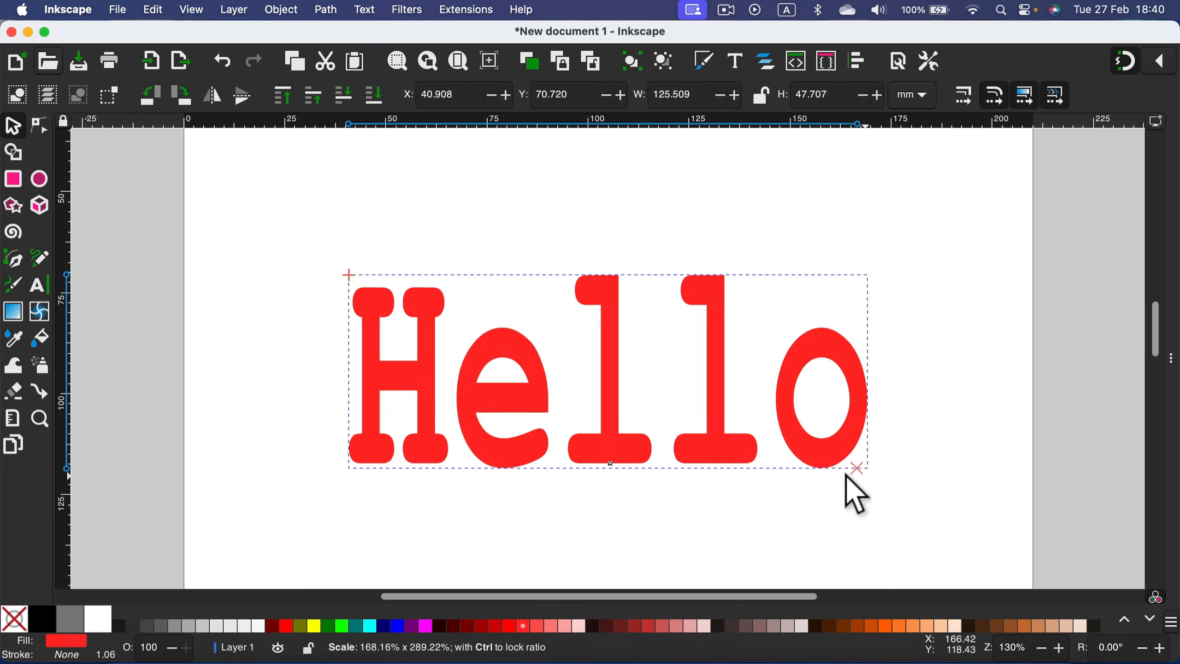
drag(855, 468, 678, 390)
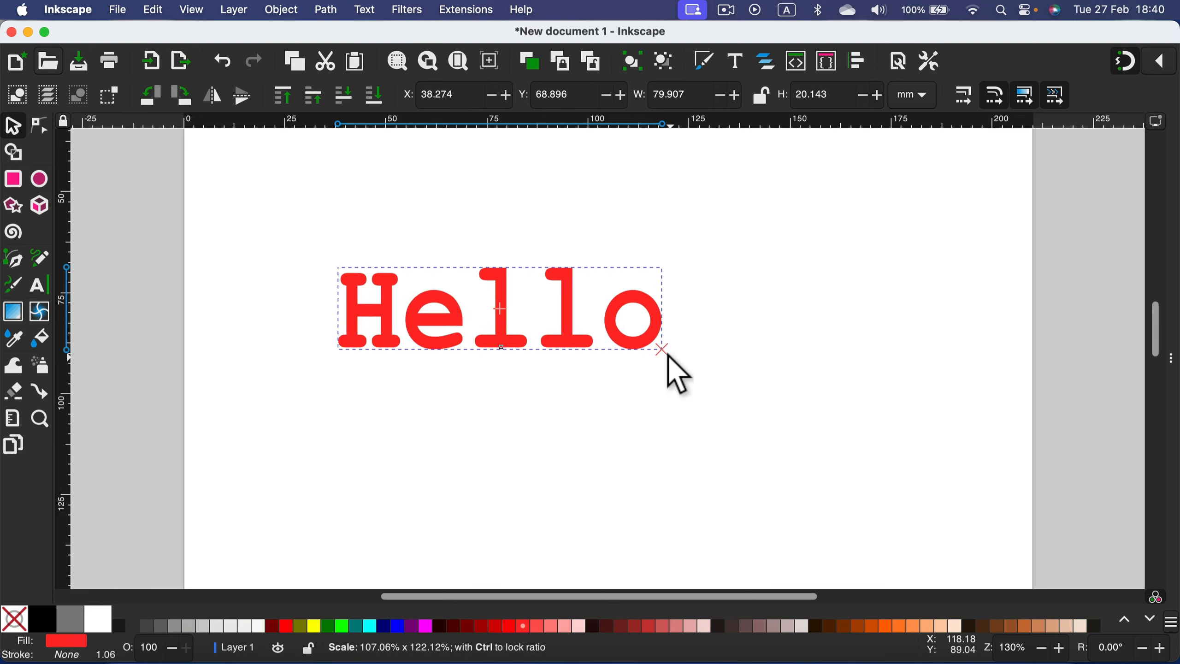
drag(661, 348, 709, 337)
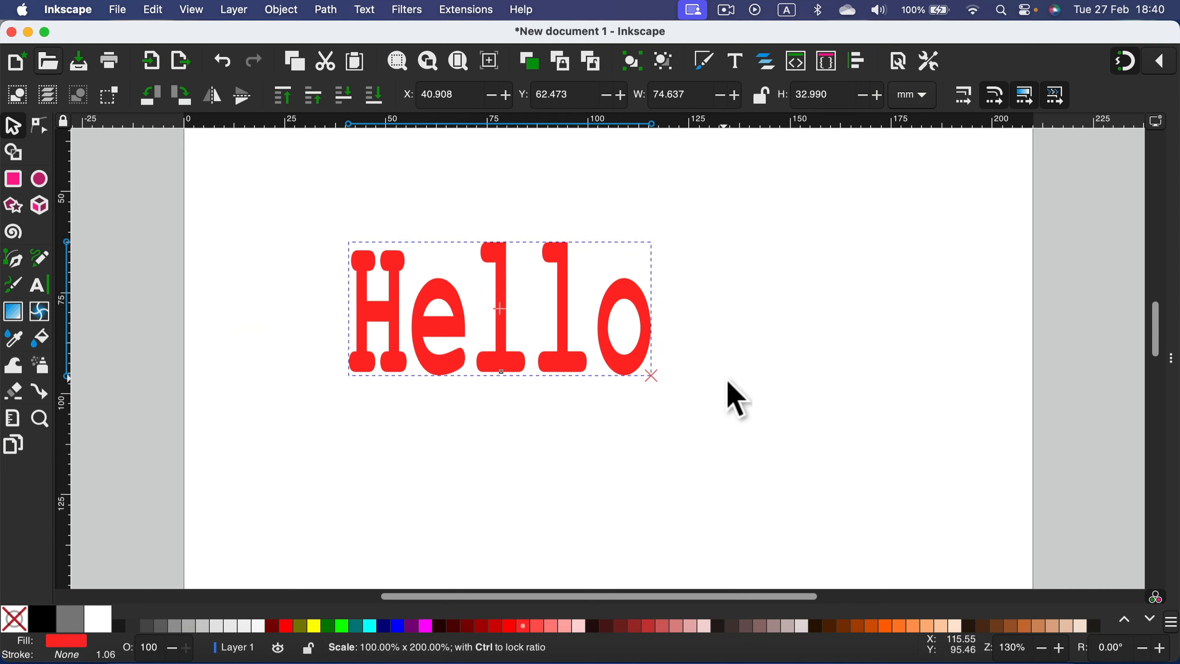
drag(650, 376, 802, 376)
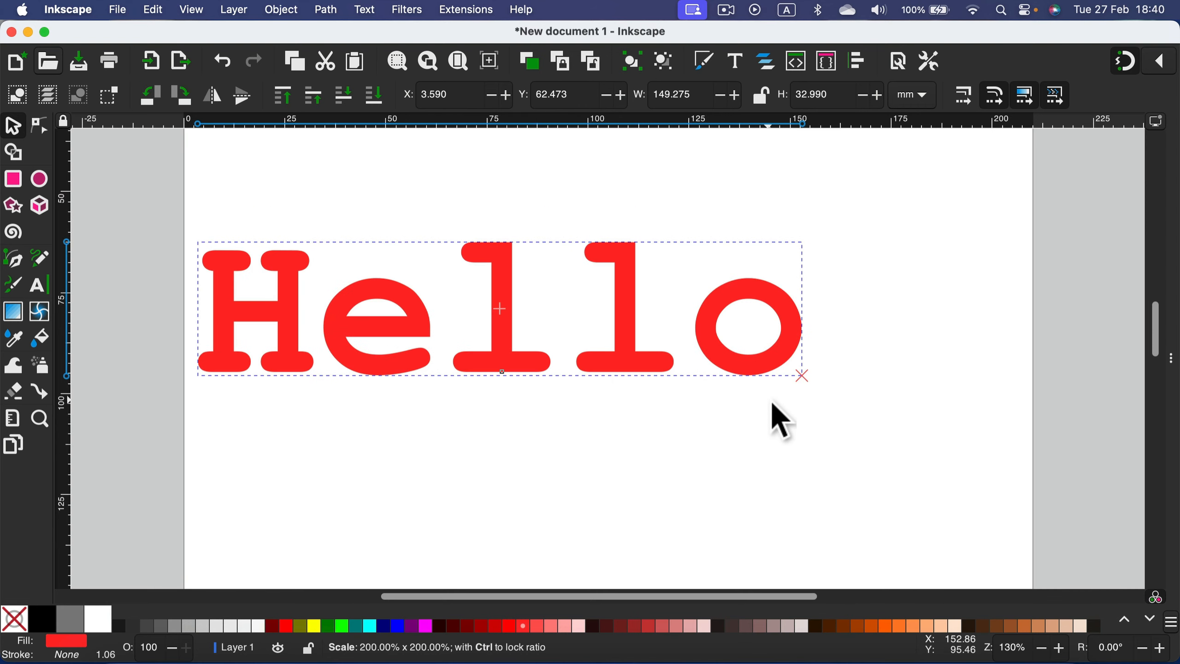